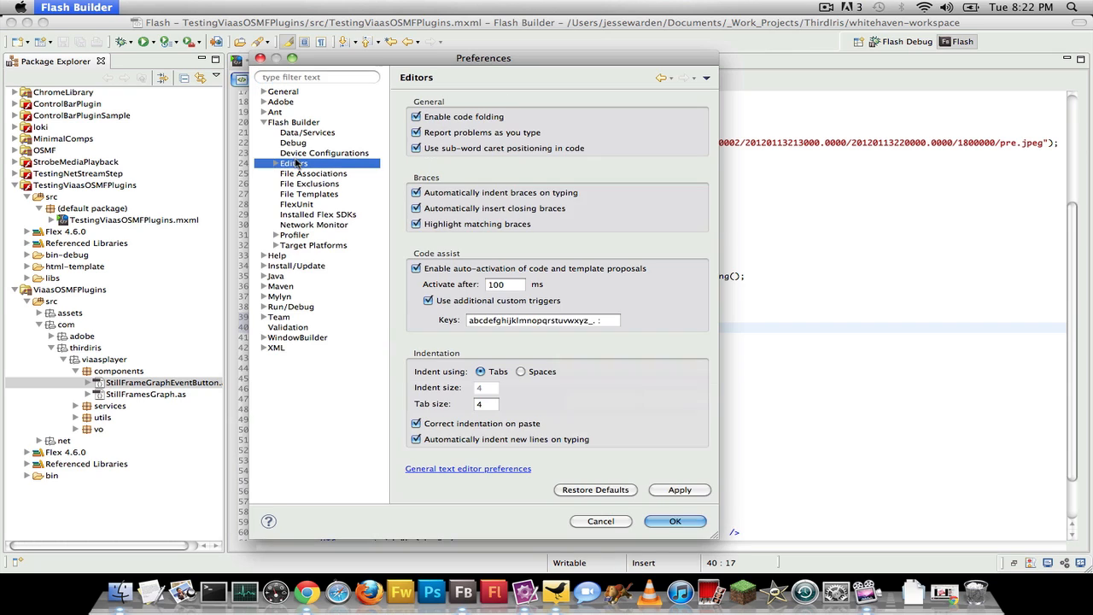
Confirm the 100 ms code-assist auto-activation settings and close Preferences
{"action": "left_click", "coordinate": [505, 285]}
{"action": "type", "text": "s"}
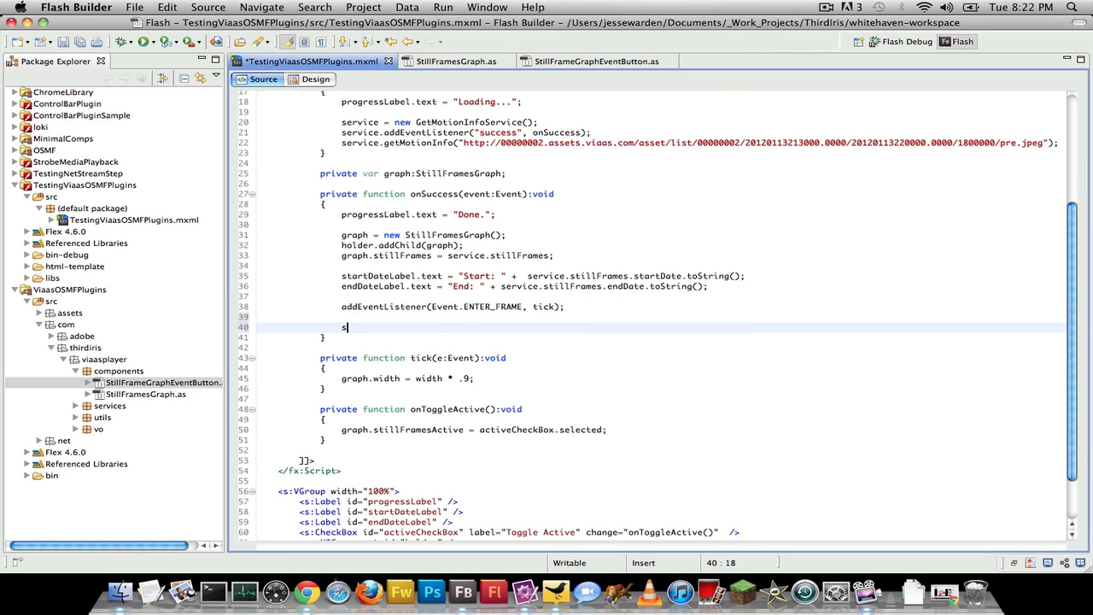
Write switch(cow) with case "1": ending in break, then begin a 'Disp' statement
{"action": "type", "text": "witch(cow"}
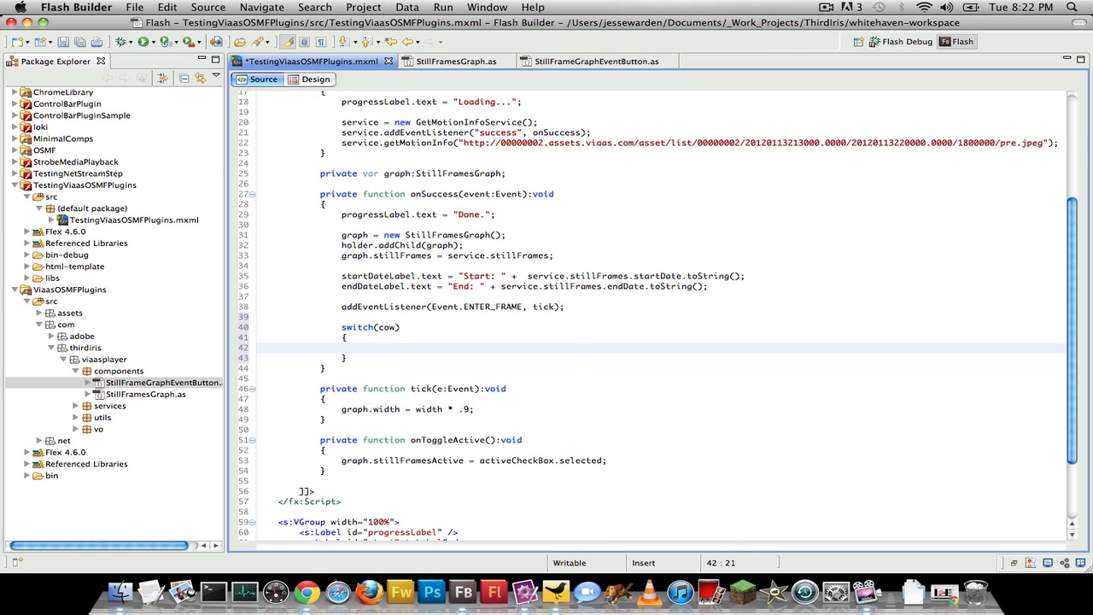
{"action": "type", "text": "case"}
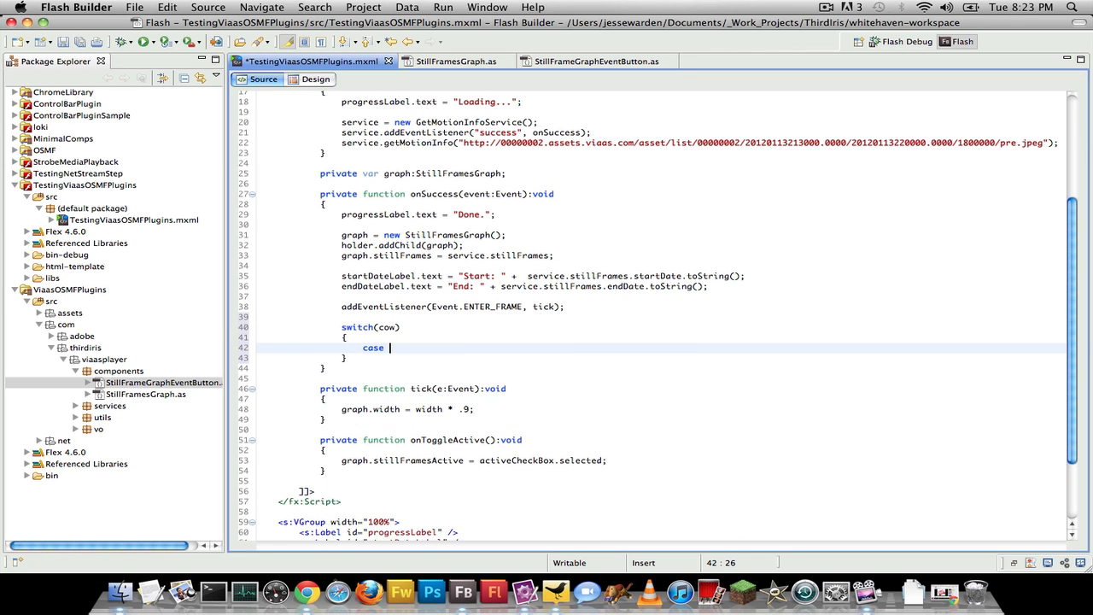
{"action": "type", "text": "\"1\":"}
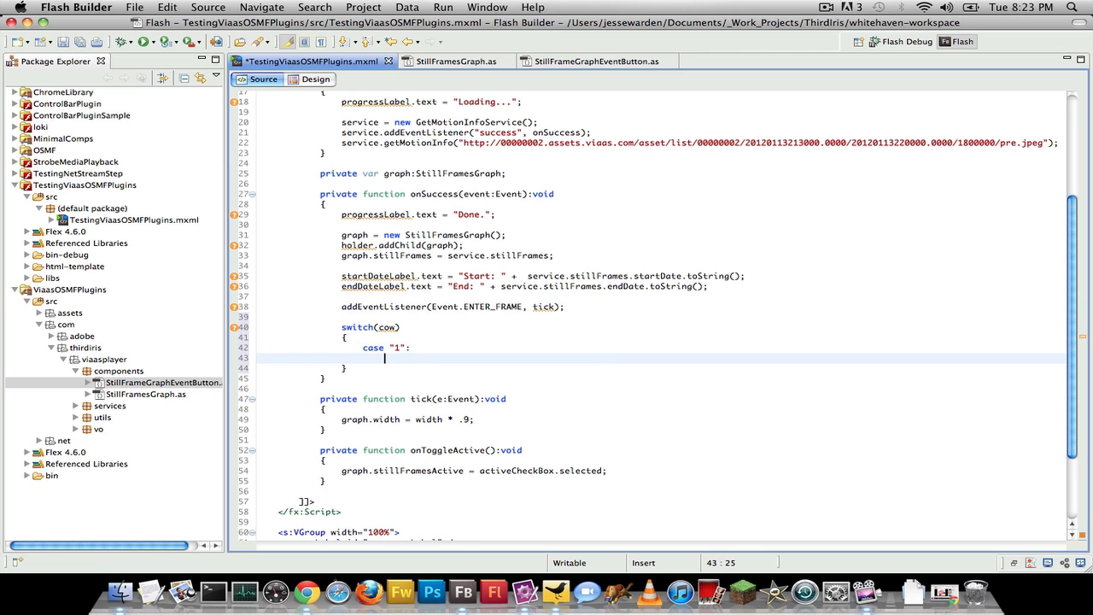
{"action": "type", "text": "BreakElement"}
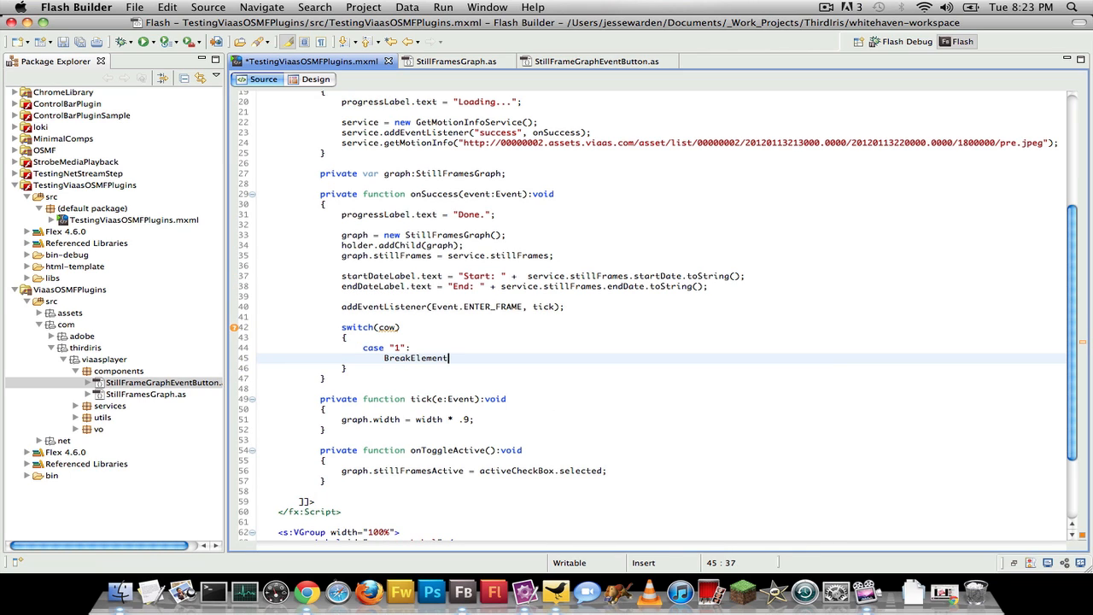
{"action": "type", "text": "break"}
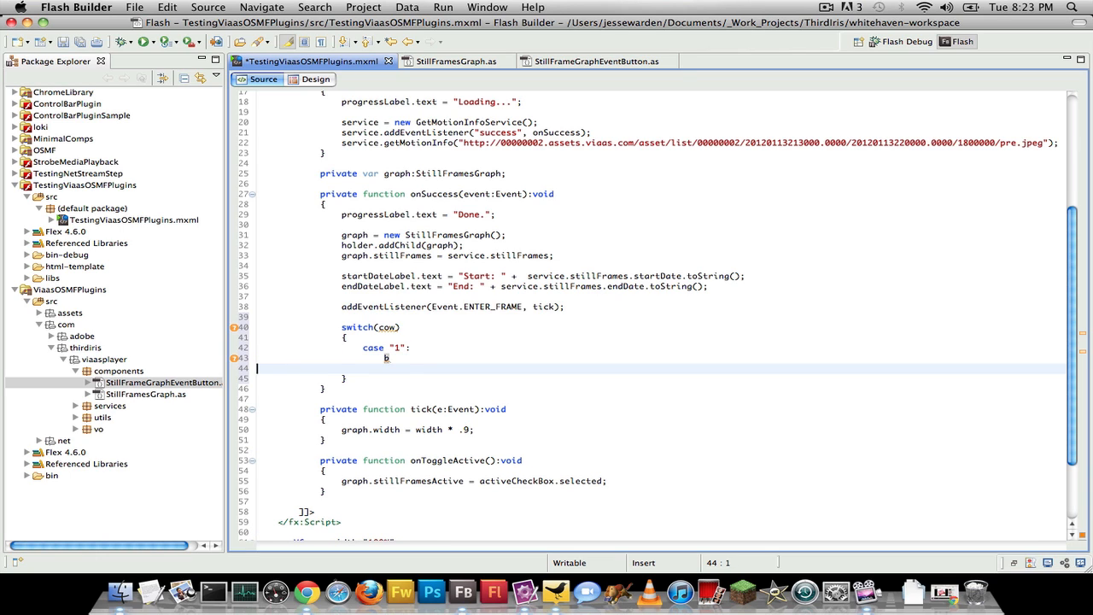
{"action": "type", "text": "break"}
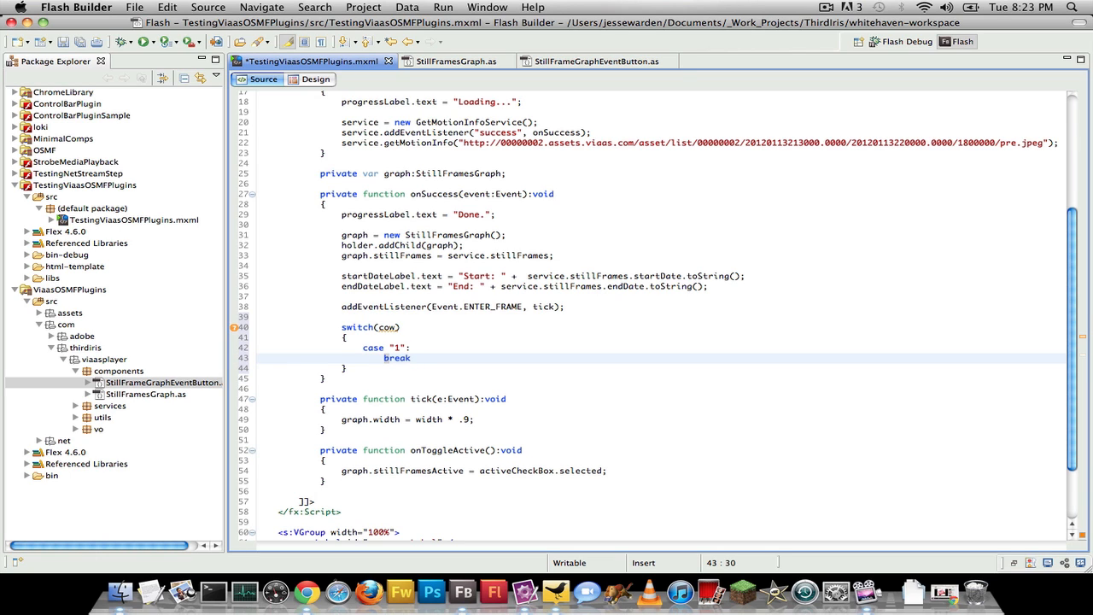
{"action": "type", "text": "Disp"}
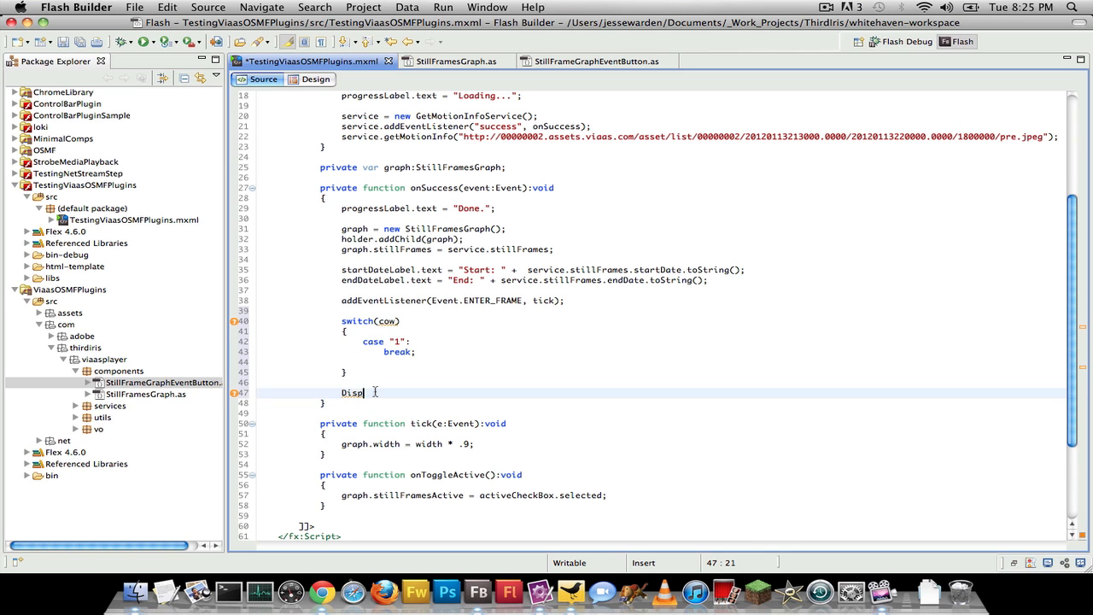
Replace the unfinished word with 'var a:Dis' to bring up DisplayObject hints
{"action": "key", "text": "Backspace"}
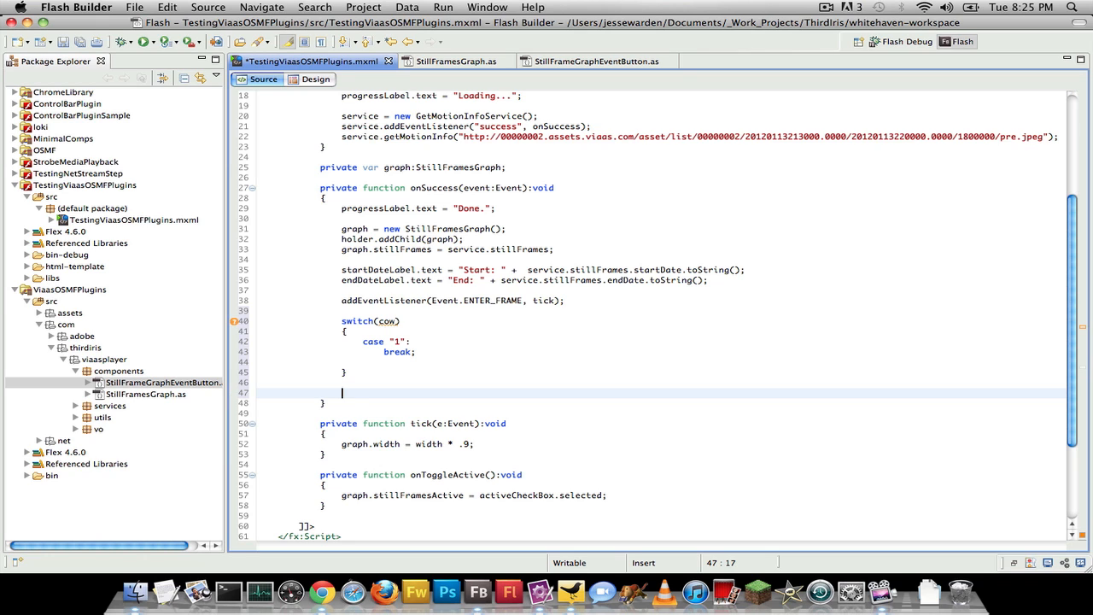
{"action": "type", "text": "var"}
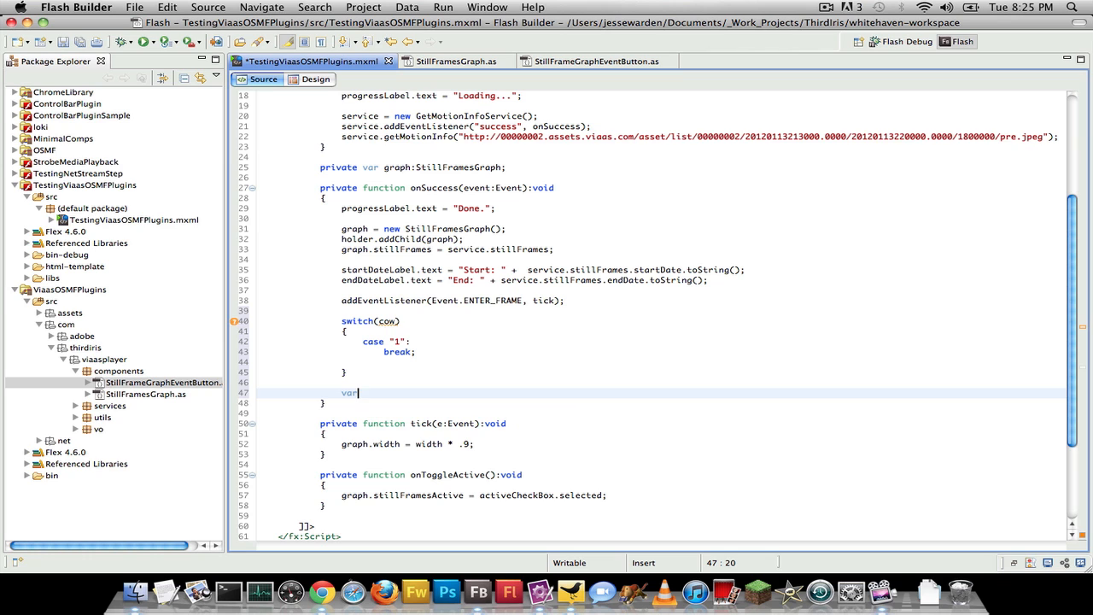
{"action": "type", "text": "a:"}
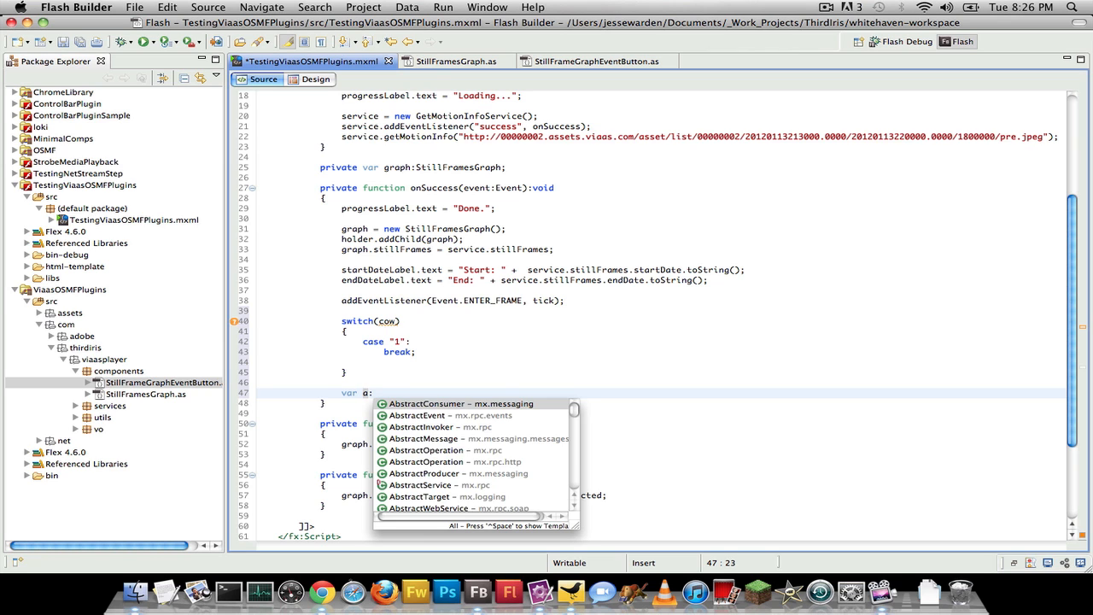
{"action": "type", "text": "DisplayObject"}
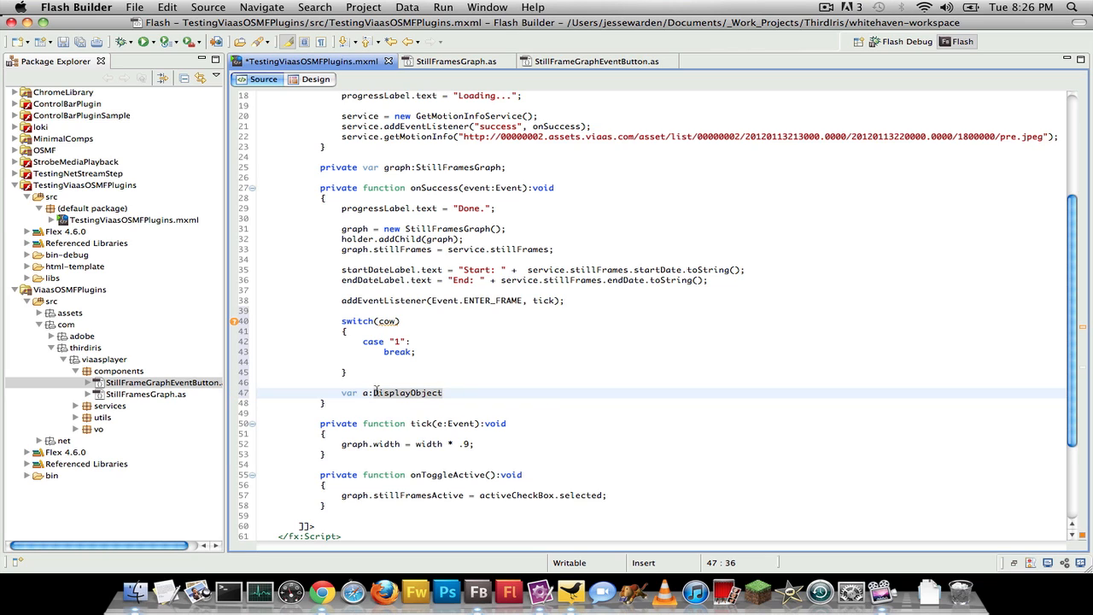
Delete the trial declaration and retype 'var a:Dis', then 'Disp', to reshow content assist
{"action": "key", "text": "Backspace"}
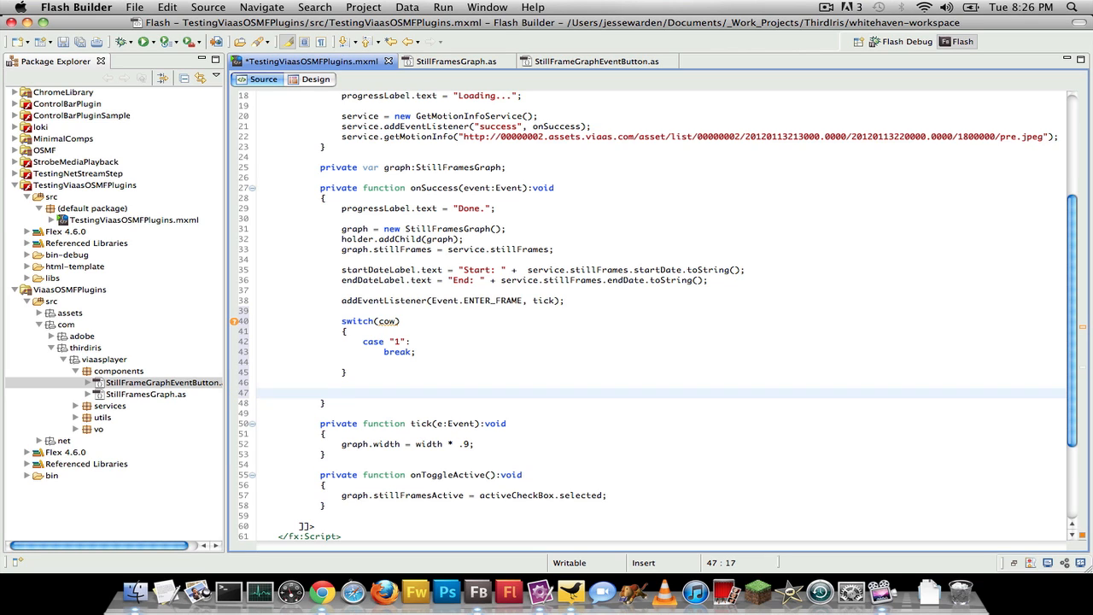
{"action": "type", "text": "var a:"}
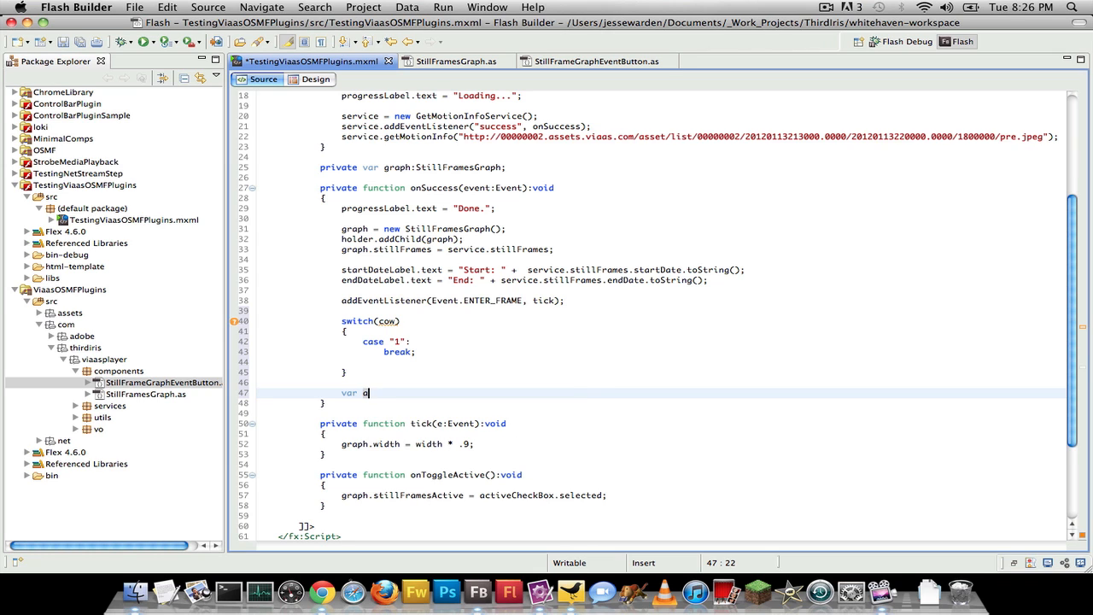
{"action": "type", "text": "Dis"}
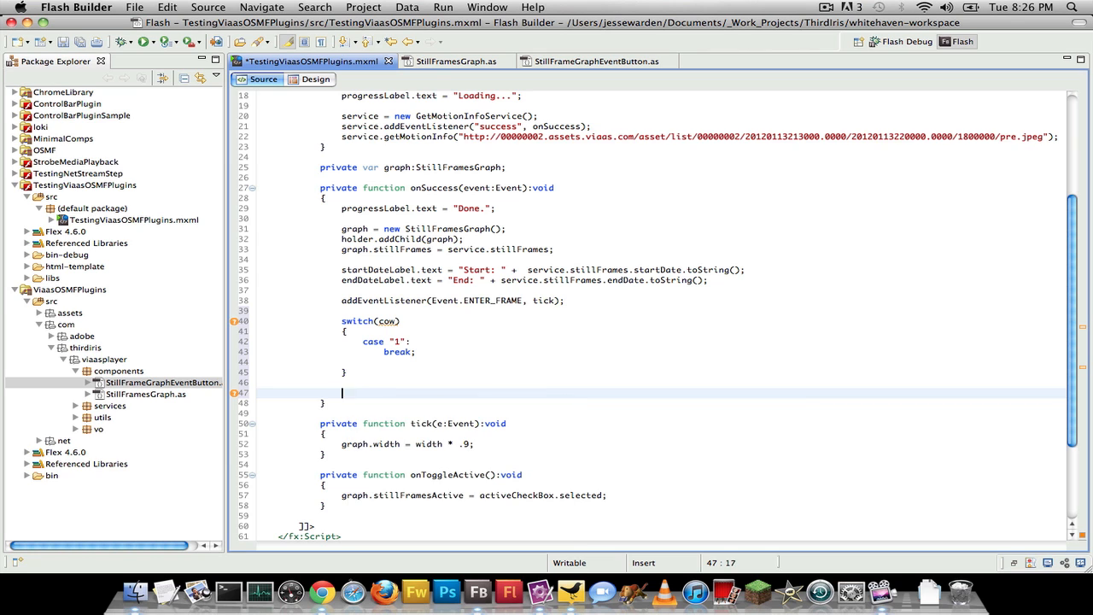
{"action": "type", "text": "Disp"}
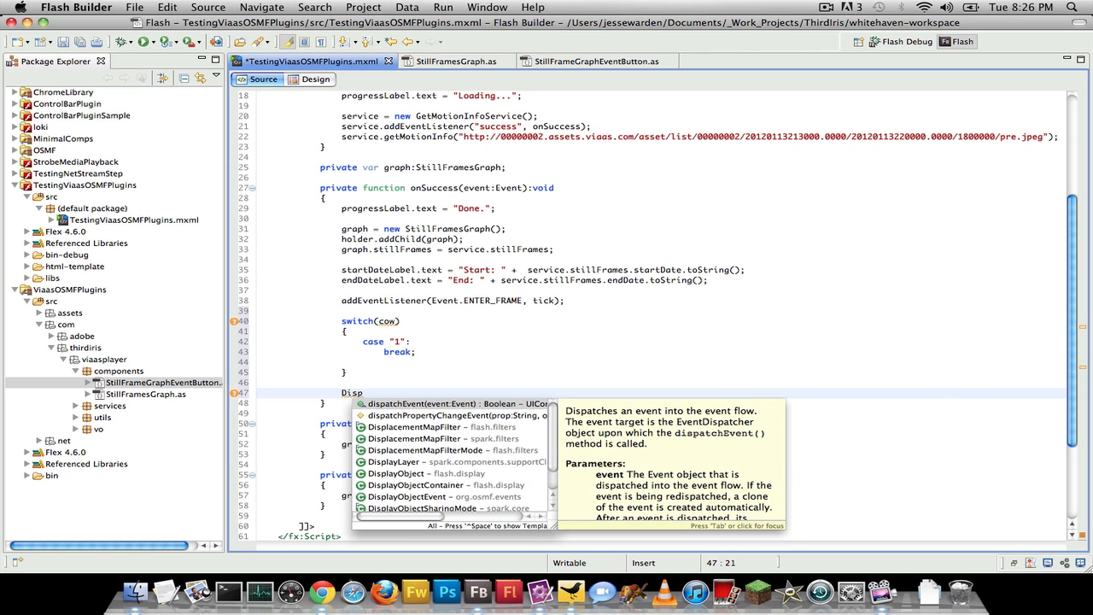